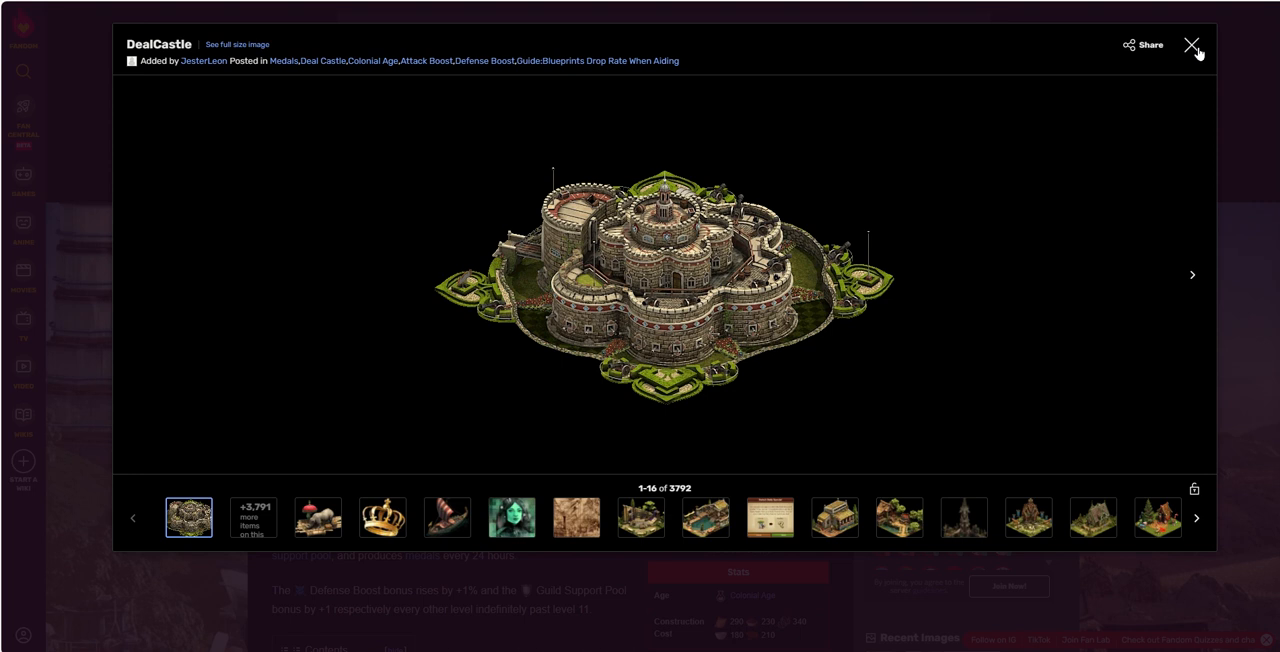
- Close the enlarged DealCastle image lightbox to return to the Deal Castle article
{"action": "left_click", "coordinate": [1191, 45]}
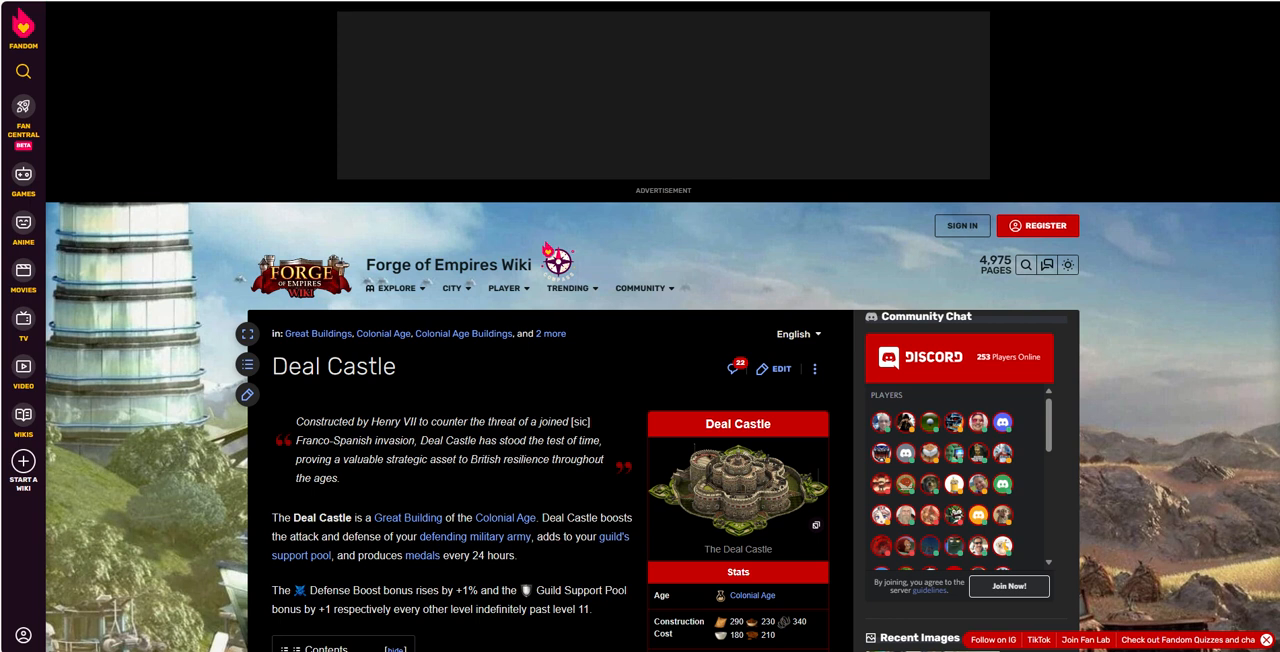
- Scroll to Deal Castle's construction cost, 7x7 size, road connection and bonus properties
{"action": "scroll", "scroll_direction": "down", "scroll_amount": 3}
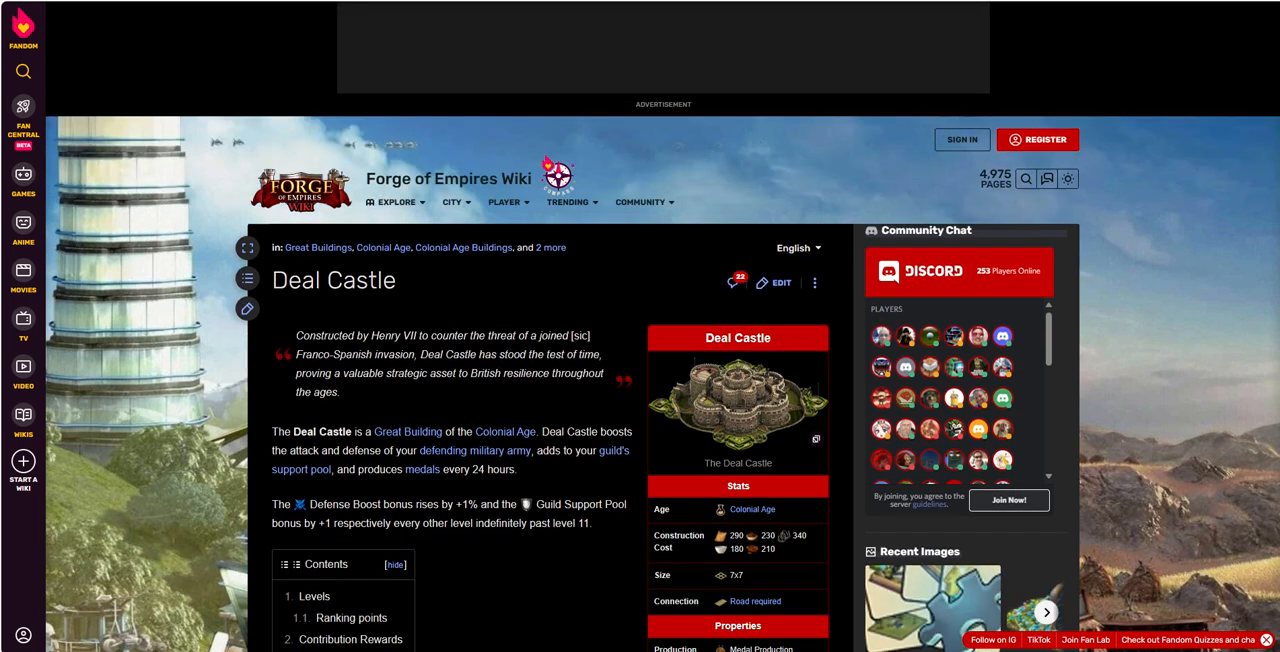
{"action": "scroll", "scroll_direction": "down", "scroll_amount": 3}
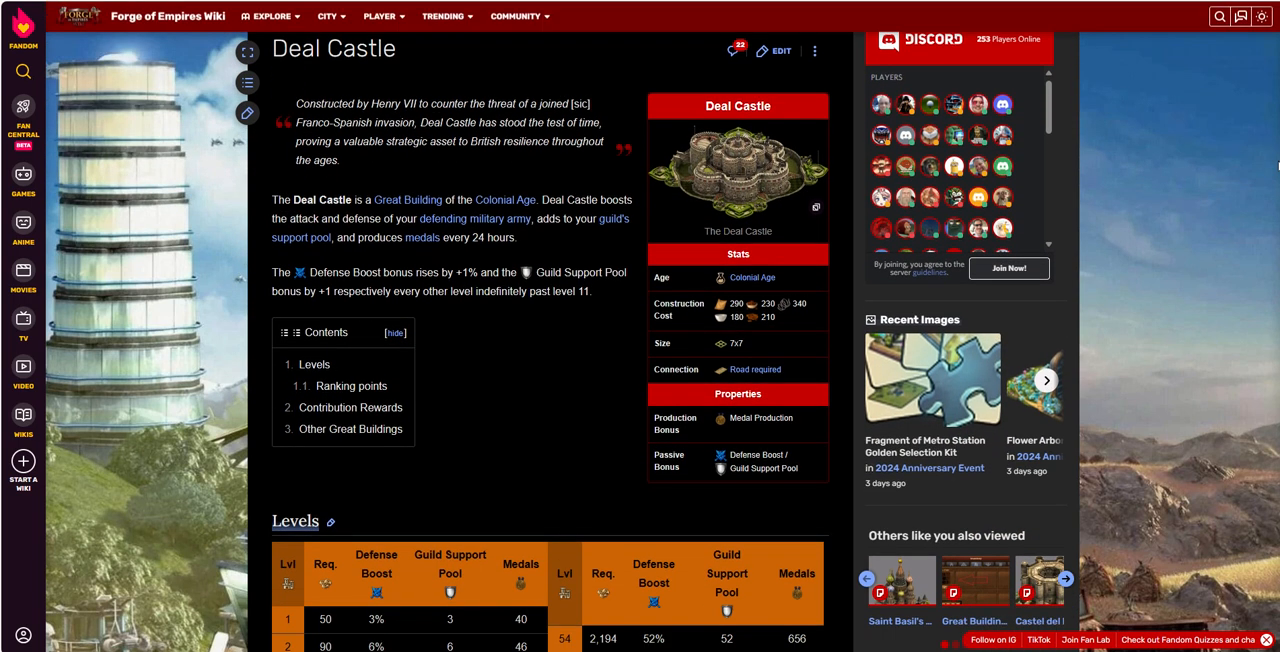
{"action": "mouse_move", "coordinate": [757, 348]}
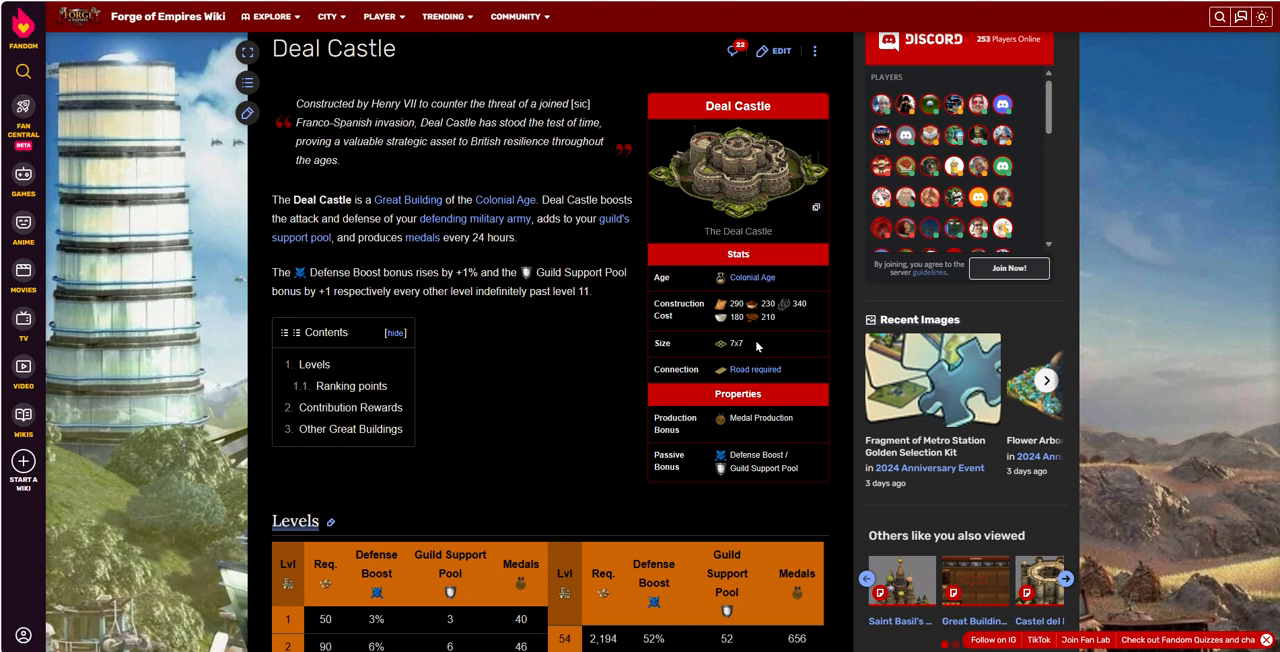
{"action": "mouse_move", "coordinate": [752, 349]}
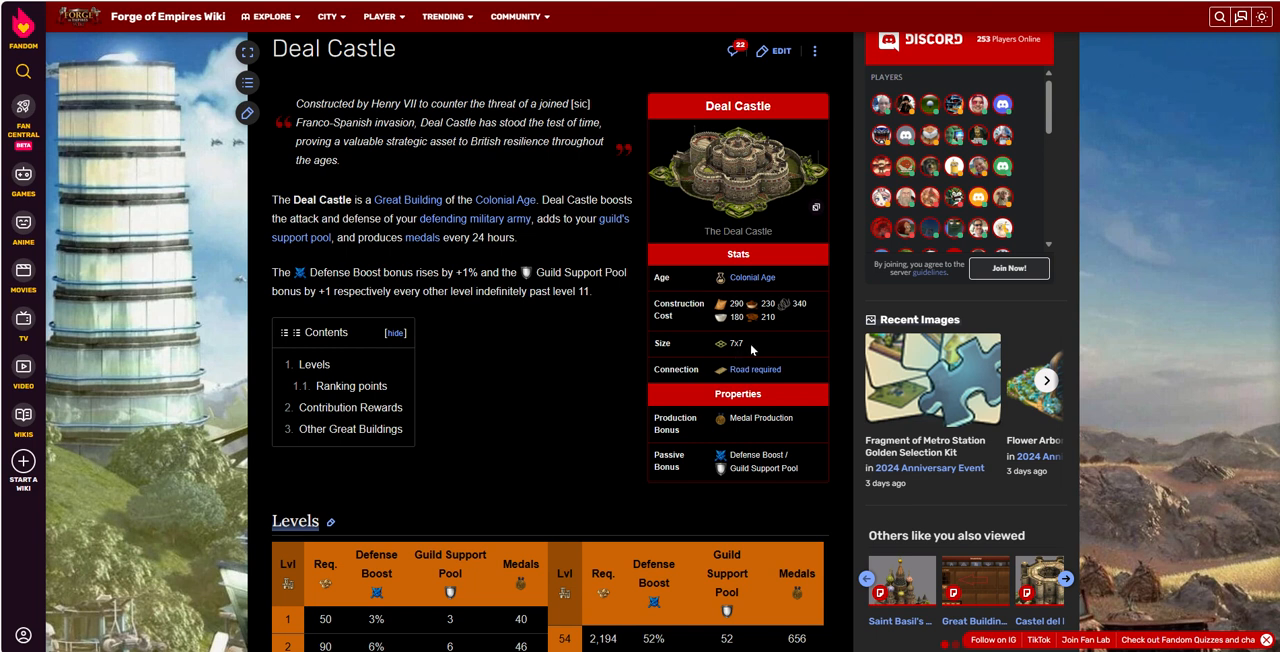
{"action": "mouse_move", "coordinate": [758, 347]}
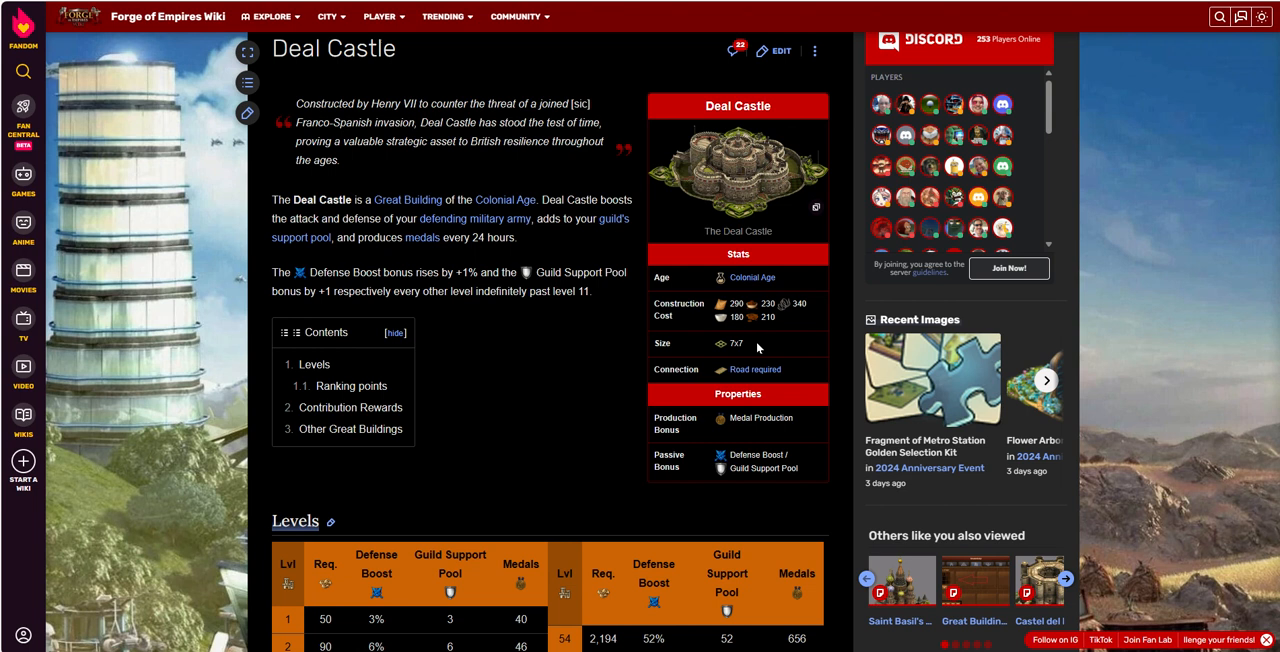
{"action": "mouse_move", "coordinate": [553, 355]}
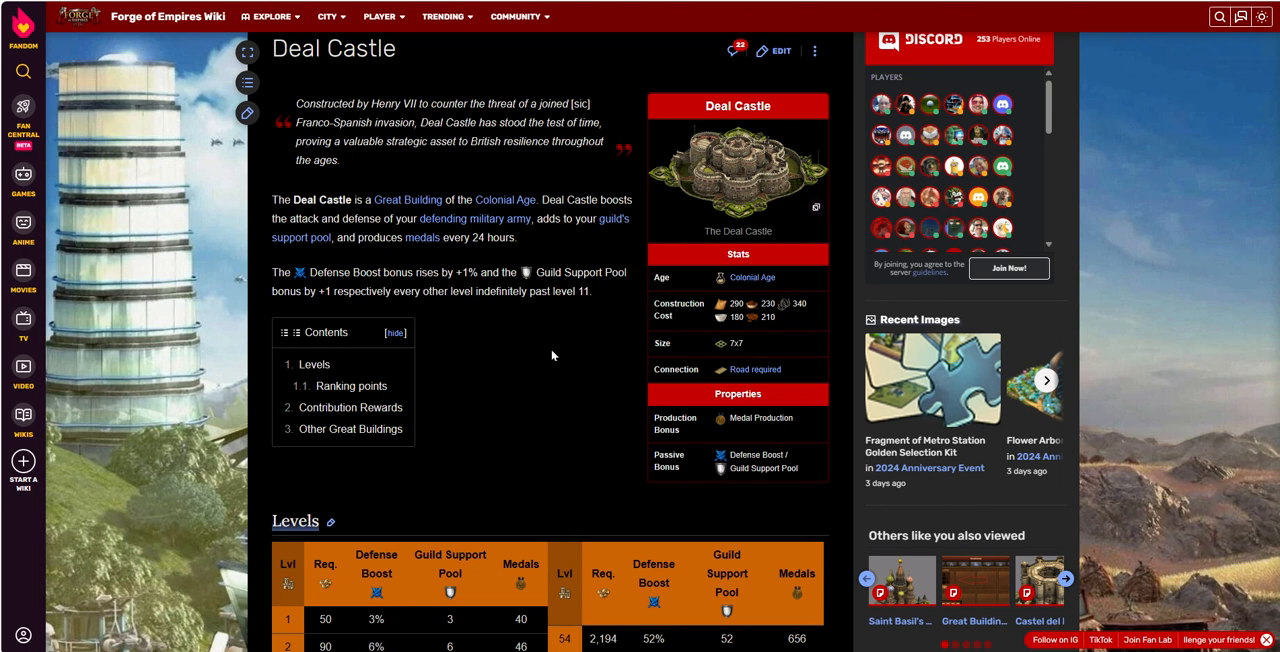
{"action": "mouse_move", "coordinate": [712, 277]}
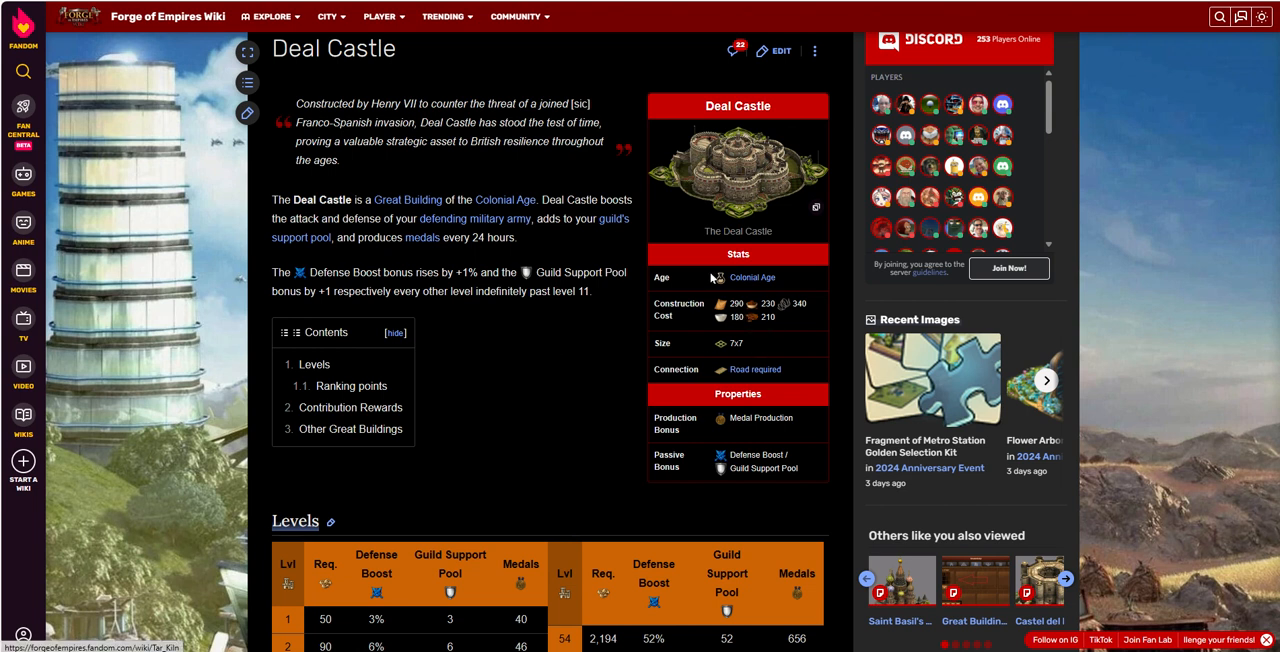
{"action": "mouse_move", "coordinate": [630, 323]}
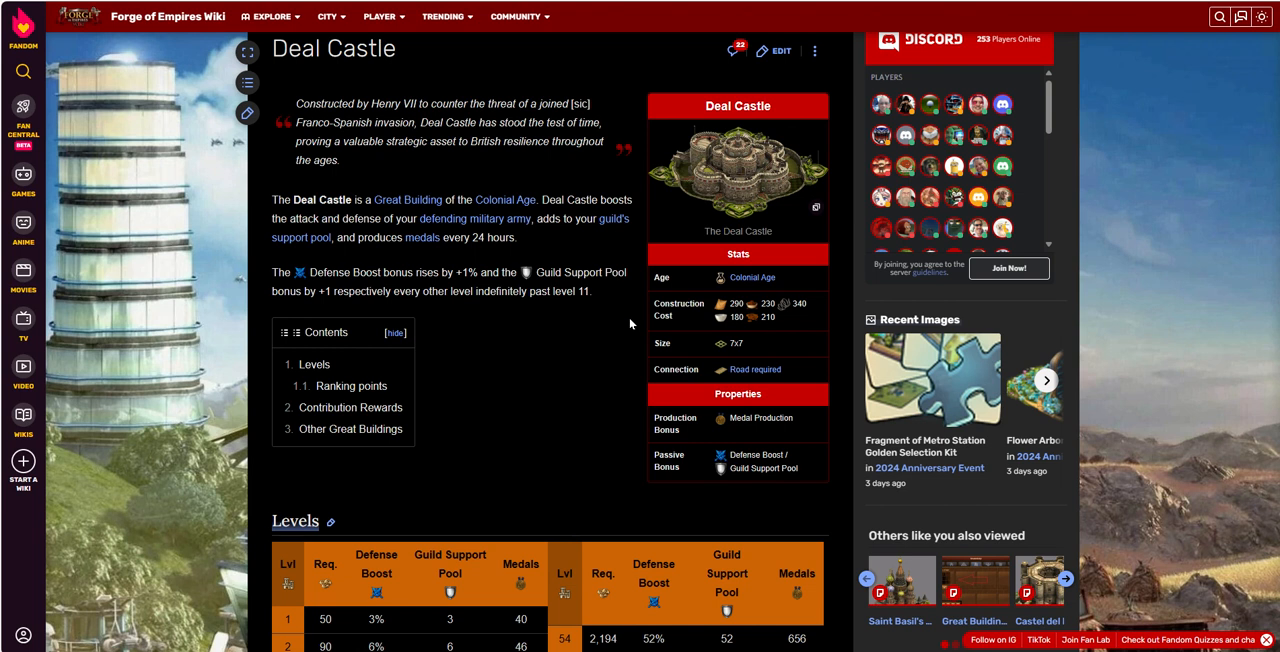
{"action": "mouse_move", "coordinate": [637, 295]}
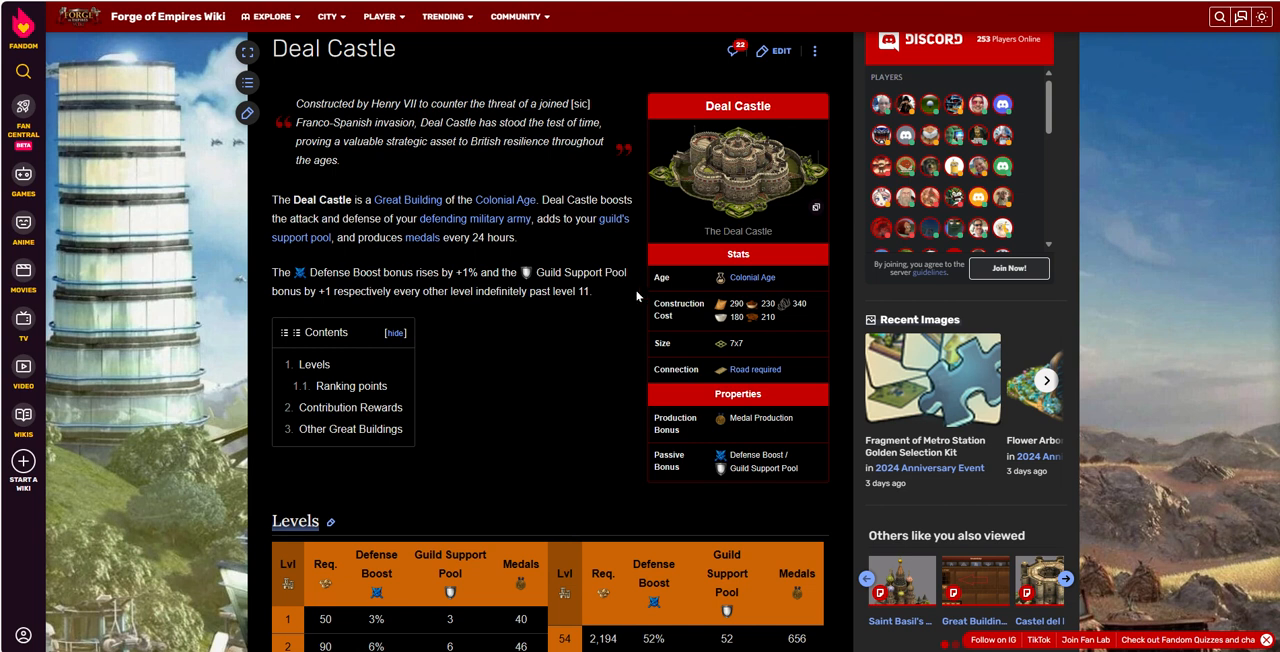
{"action": "mouse_move", "coordinate": [603, 367]}
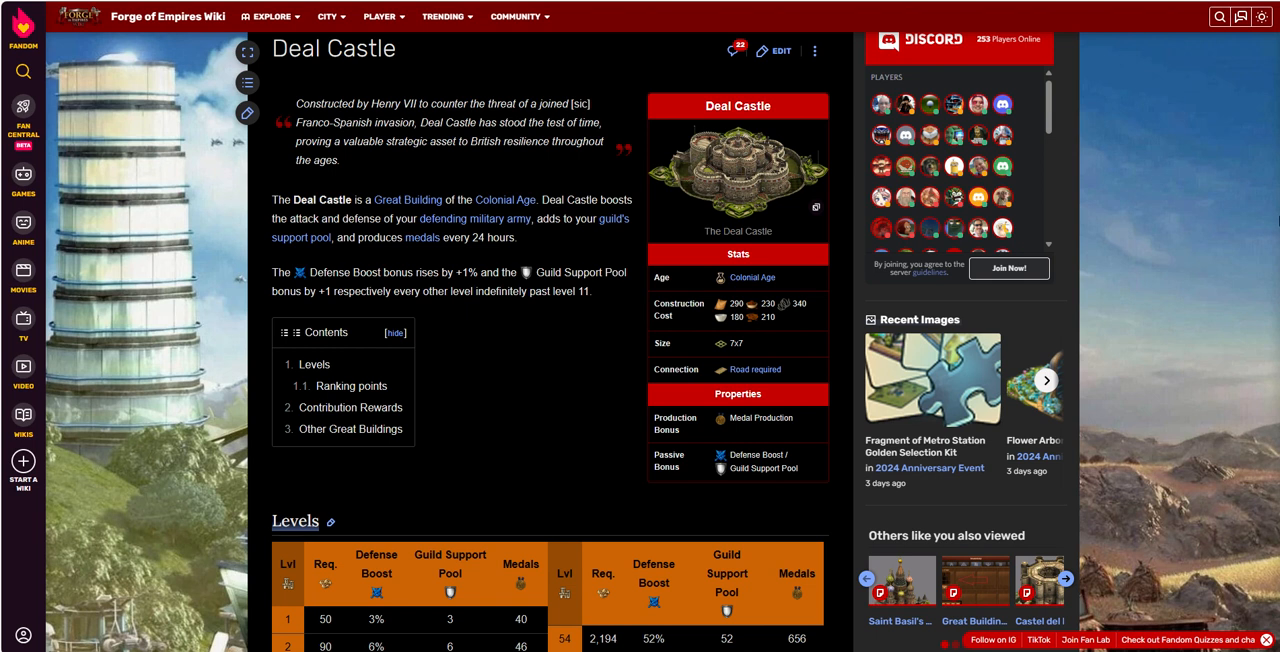
{"action": "mouse_move", "coordinate": [1159, 243]}
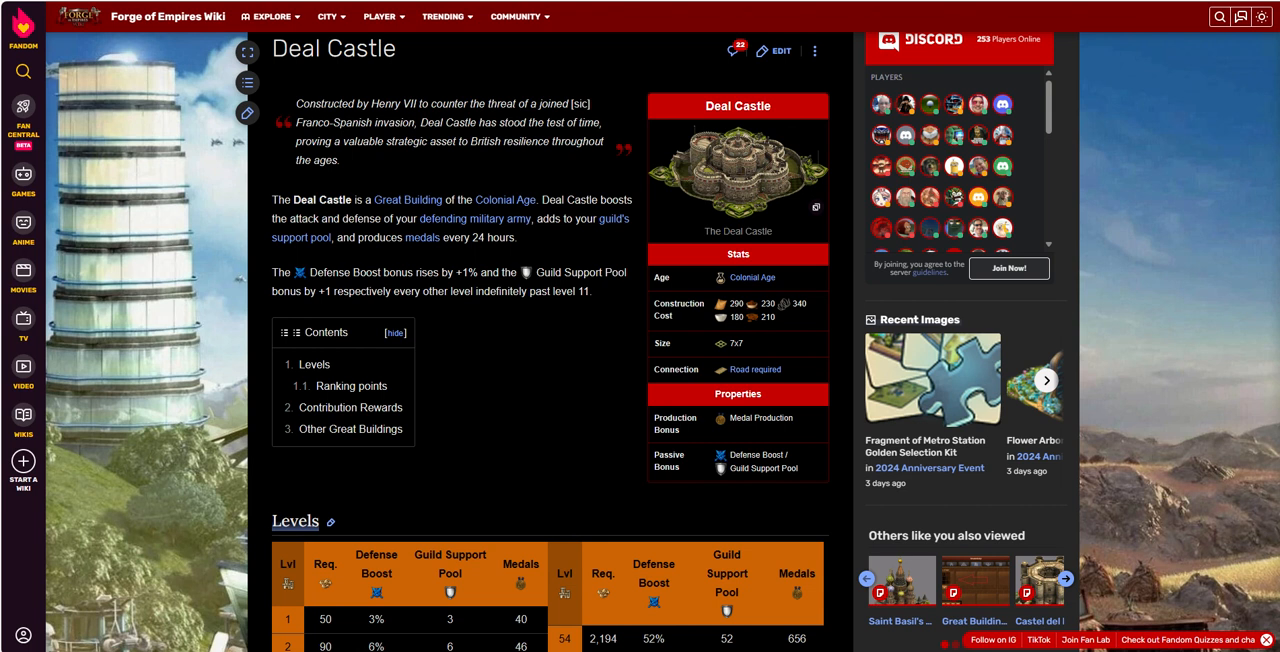
- Scroll the Levels table to show levels 1–10 and 54–62 with boost, pool and medal values
{"action": "scroll", "scroll_direction": "down", "scroll_amount": 3}
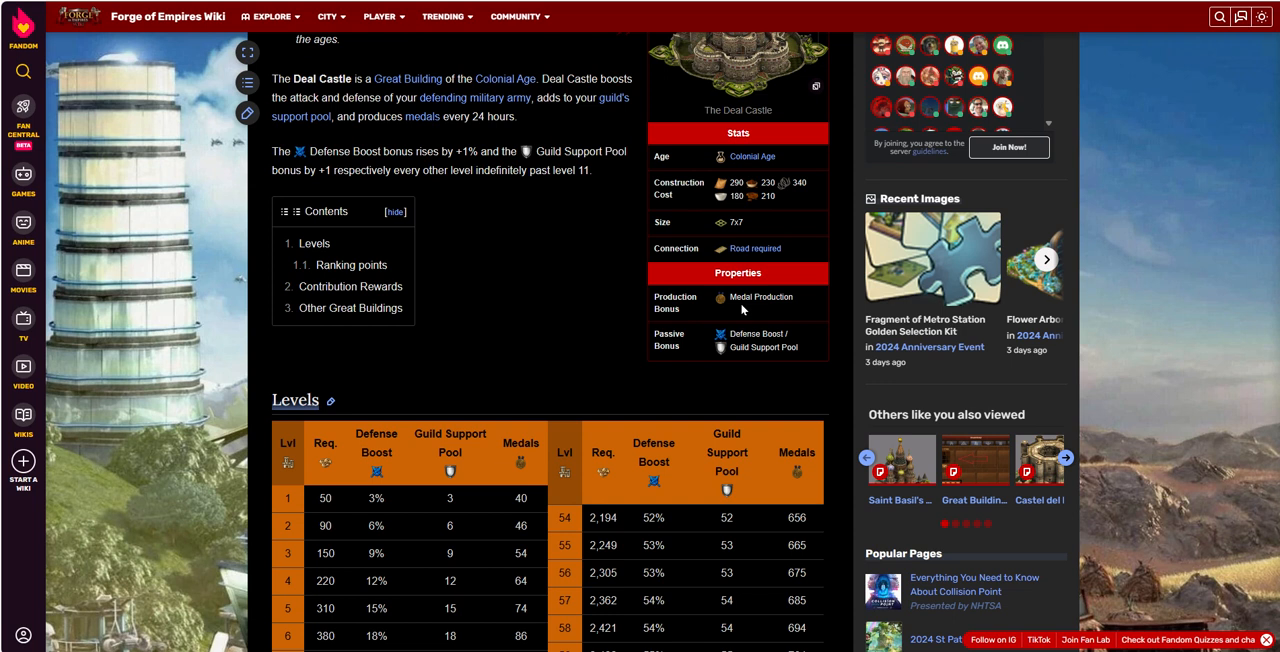
{"action": "mouse_move", "coordinate": [752, 298]}
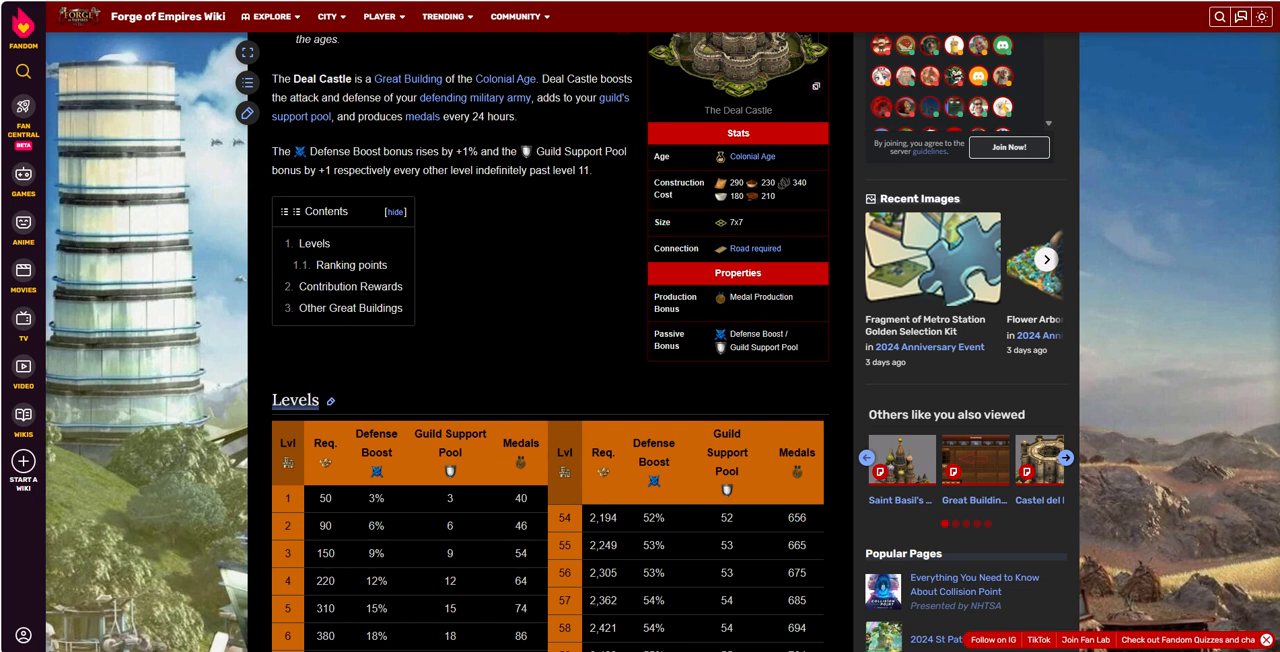
{"action": "scroll", "scroll_direction": "down", "scroll_amount": 3}
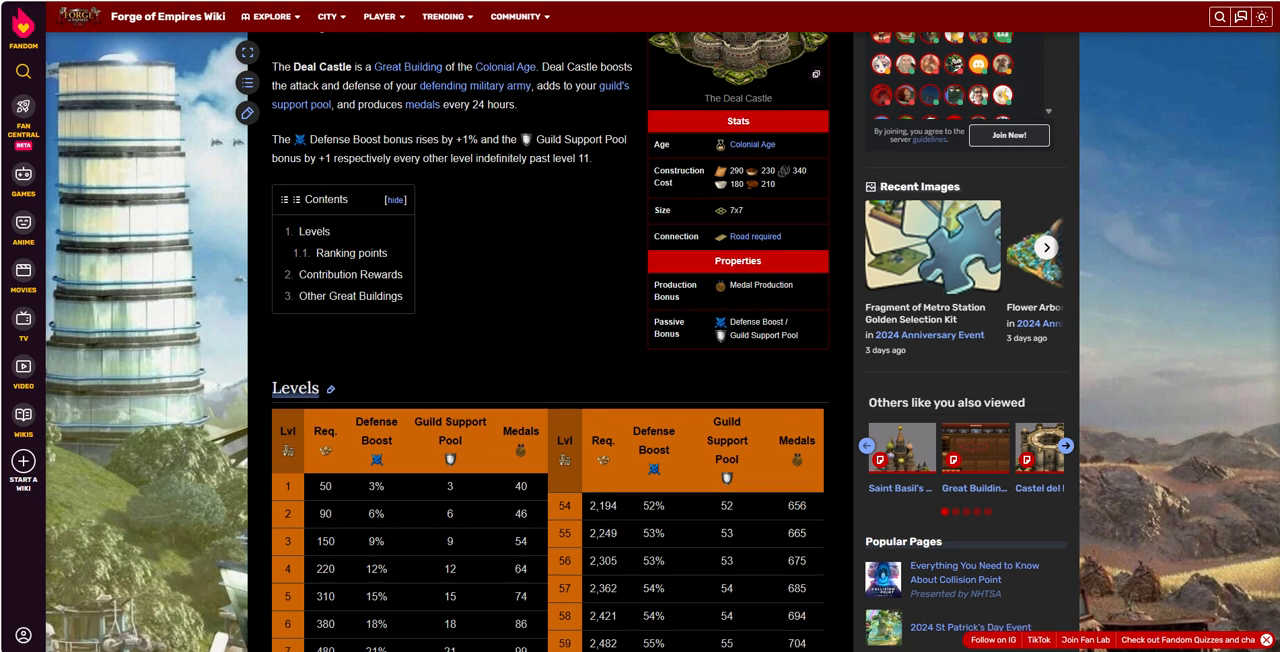
{"action": "scroll", "scroll_direction": "down", "scroll_amount": 3}
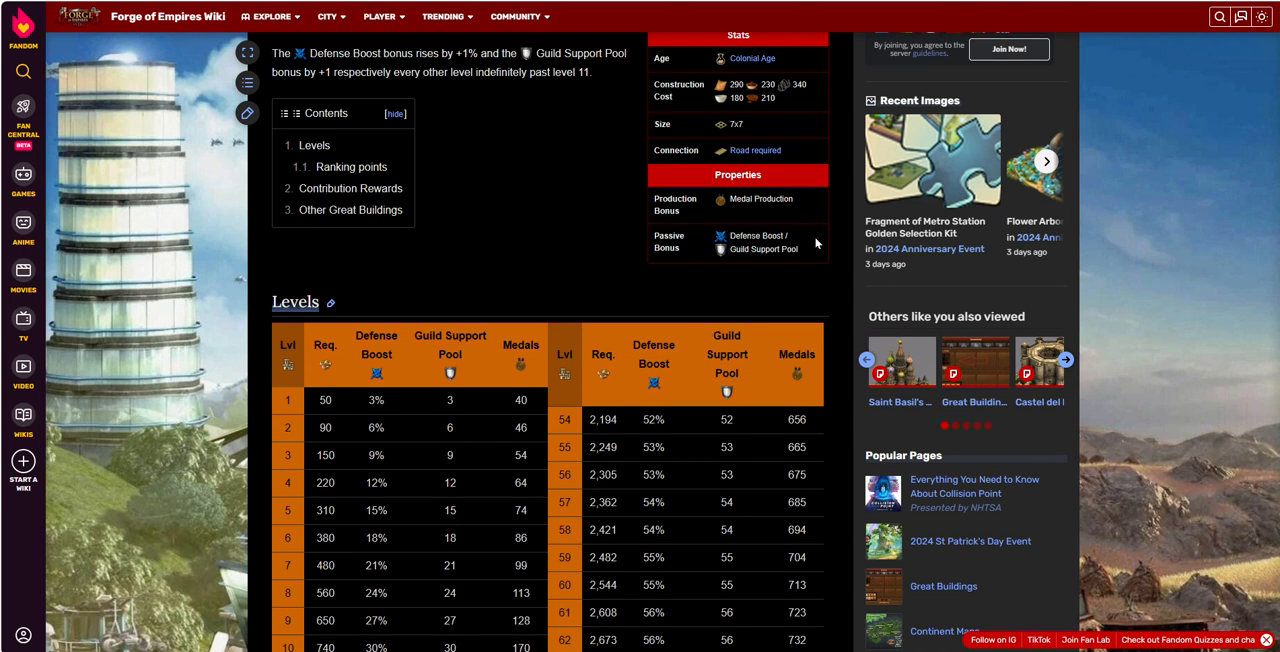
{"action": "mouse_move", "coordinate": [771, 211]}
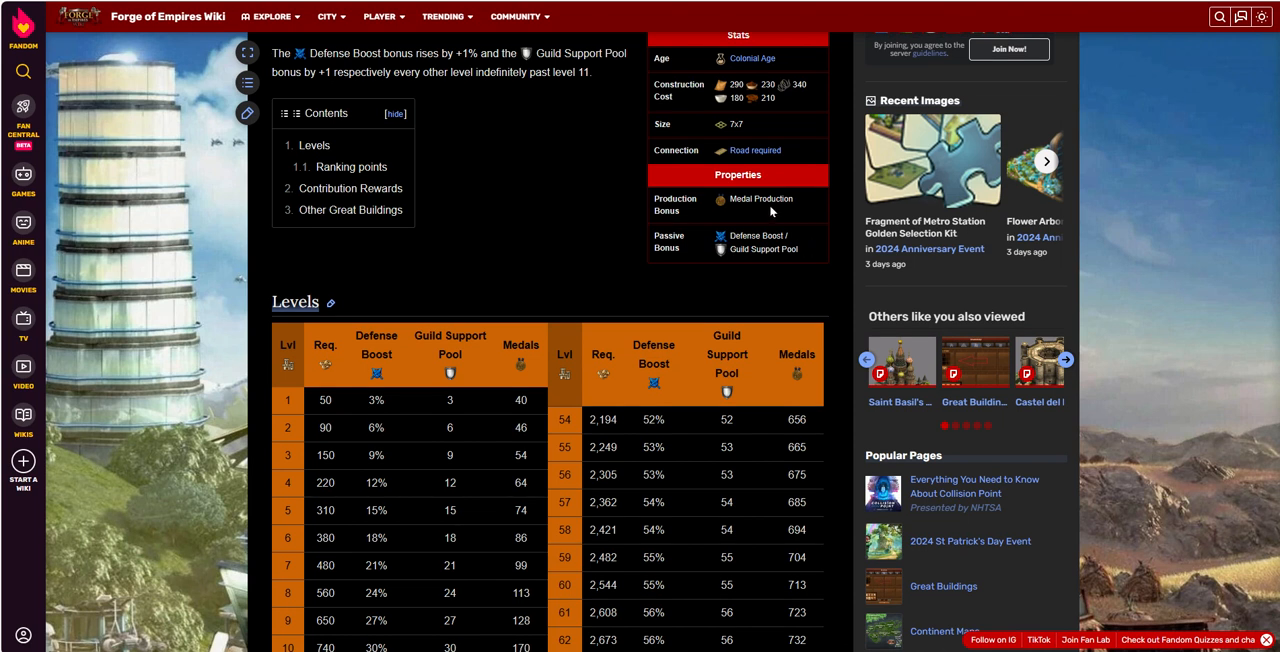
{"action": "mouse_move", "coordinate": [624, 210]}
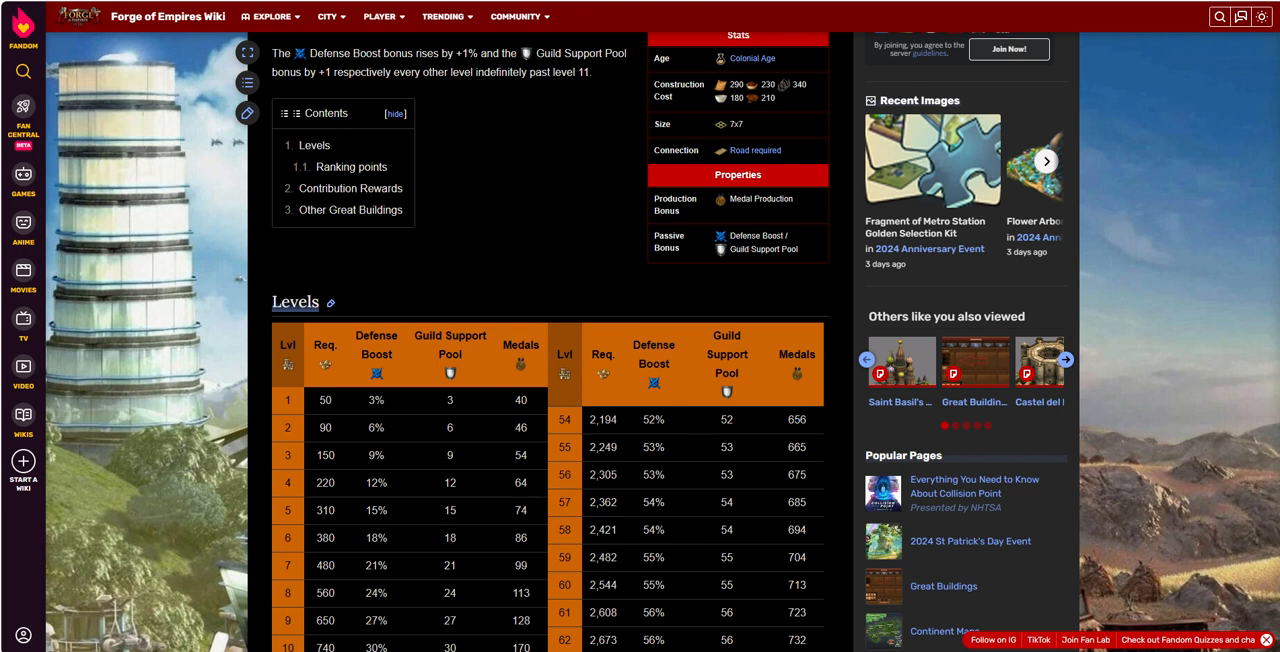
- Review Levels table rows 1–15, then scroll back up to the introduction and stats box
{"action": "scroll", "scroll_direction": "down", "scroll_amount": 3}
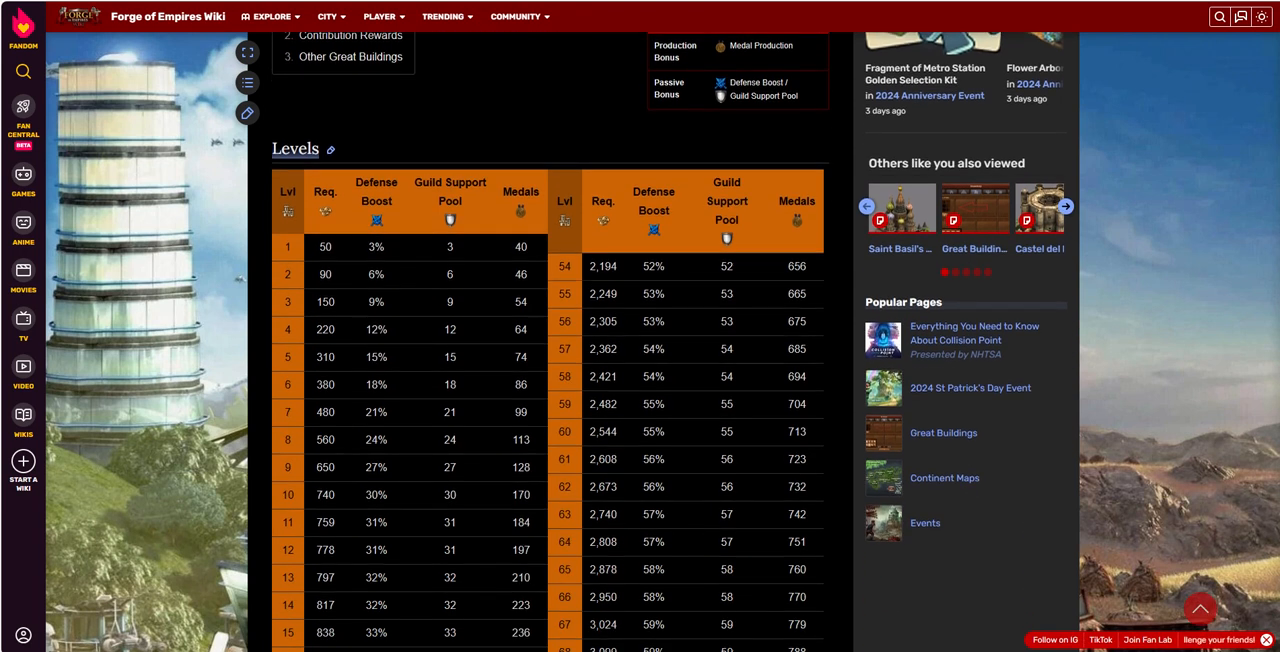
{"action": "scroll", "scroll_direction": "down", "scroll_amount": 3}
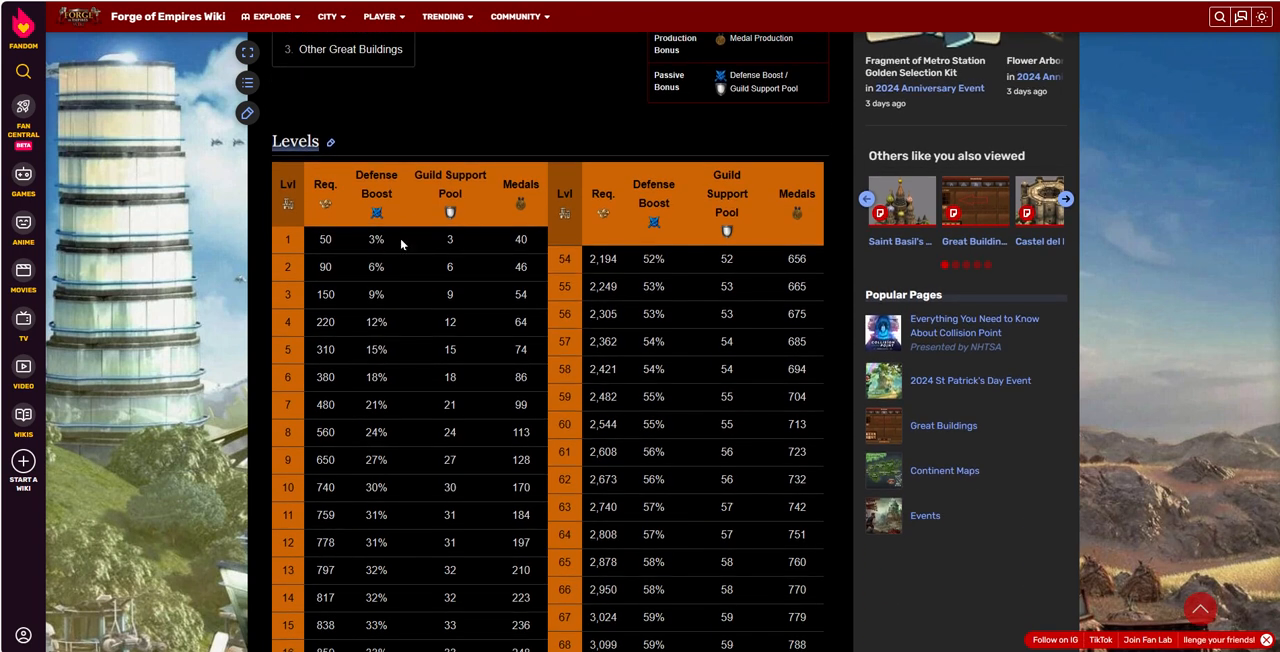
{"action": "mouse_move", "coordinate": [207, 244]}
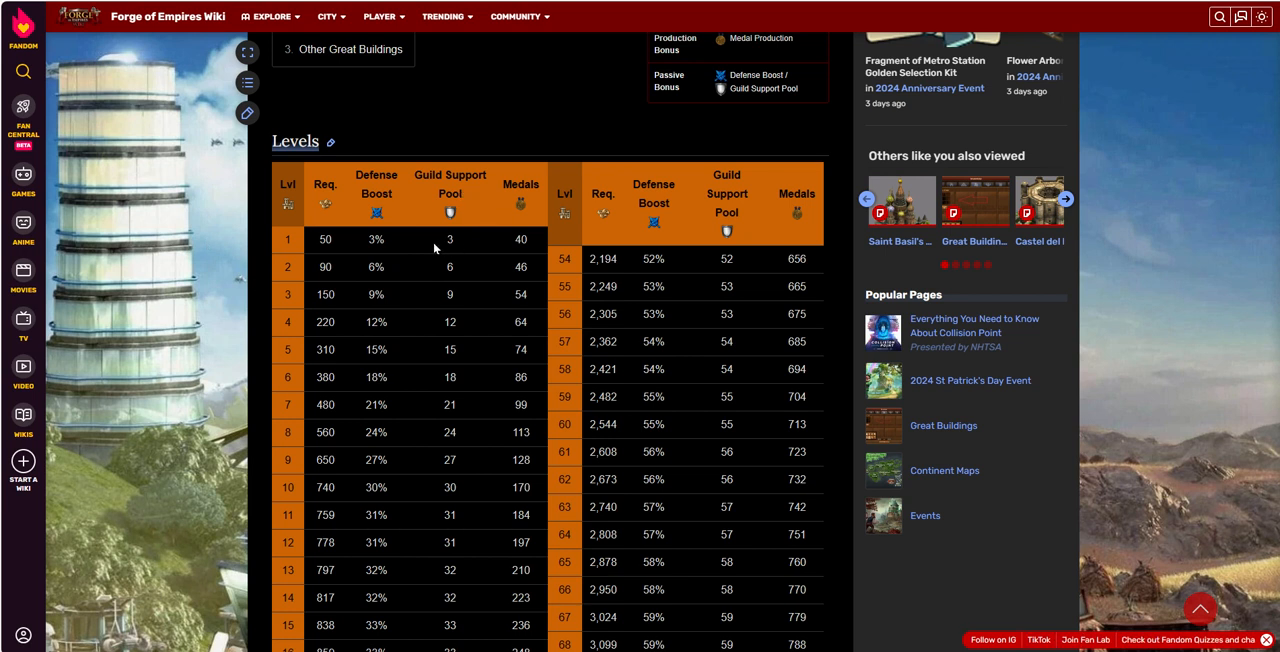
{"action": "mouse_move", "coordinate": [423, 246]}
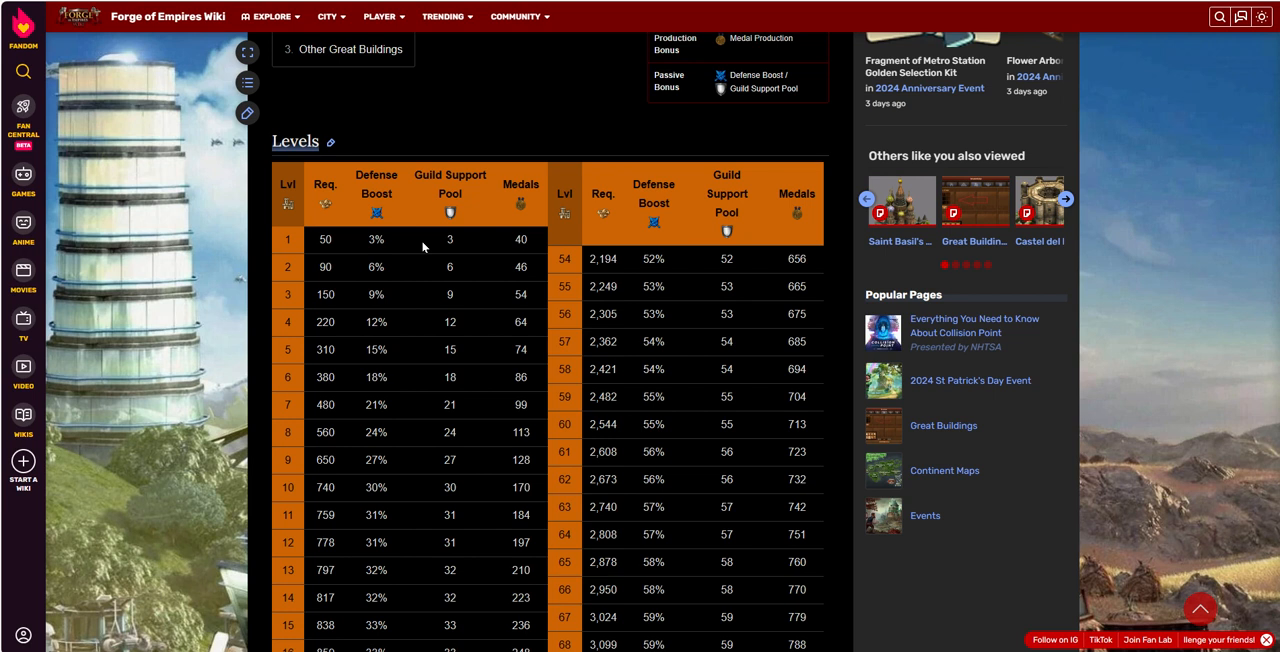
{"action": "mouse_move", "coordinate": [461, 265]}
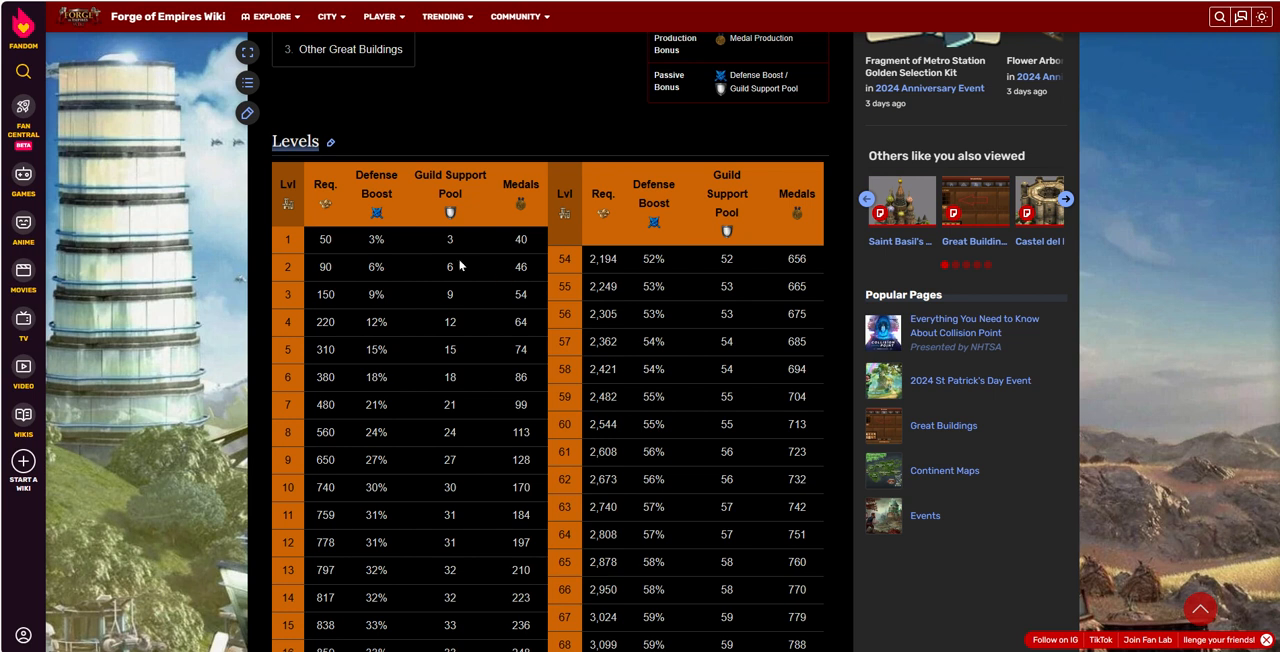
{"action": "mouse_move", "coordinate": [499, 228]}
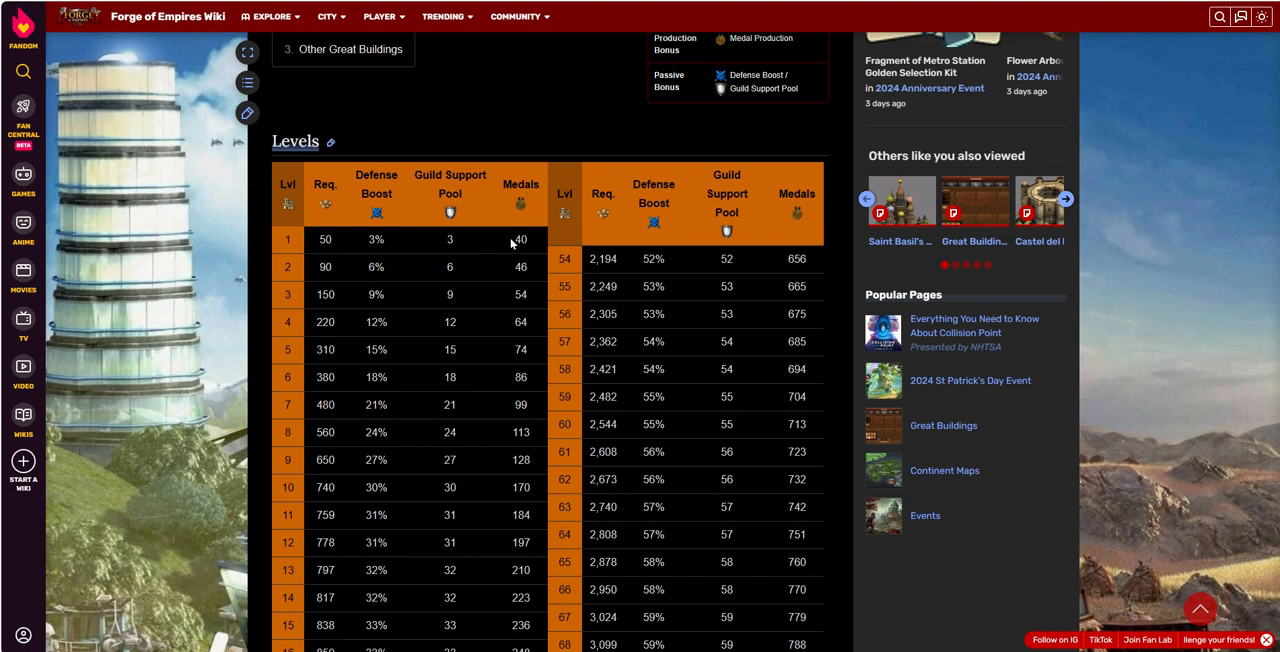
{"action": "mouse_move", "coordinate": [525, 251]}
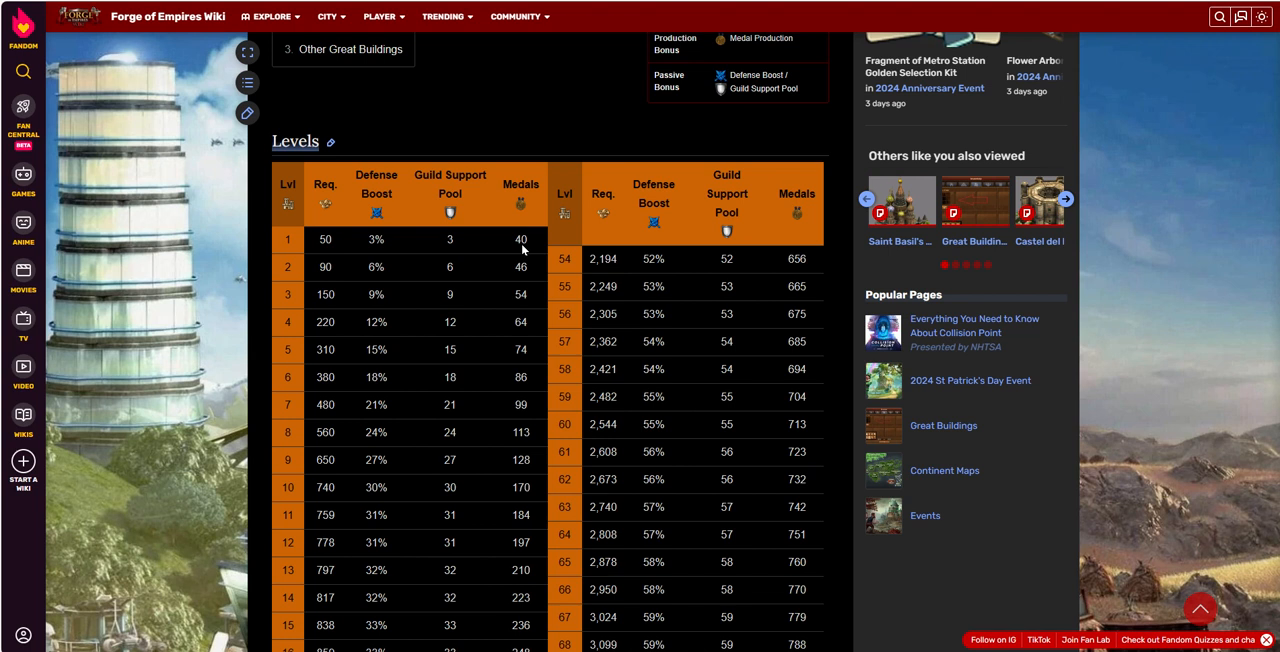
{"action": "mouse_move", "coordinate": [527, 256]}
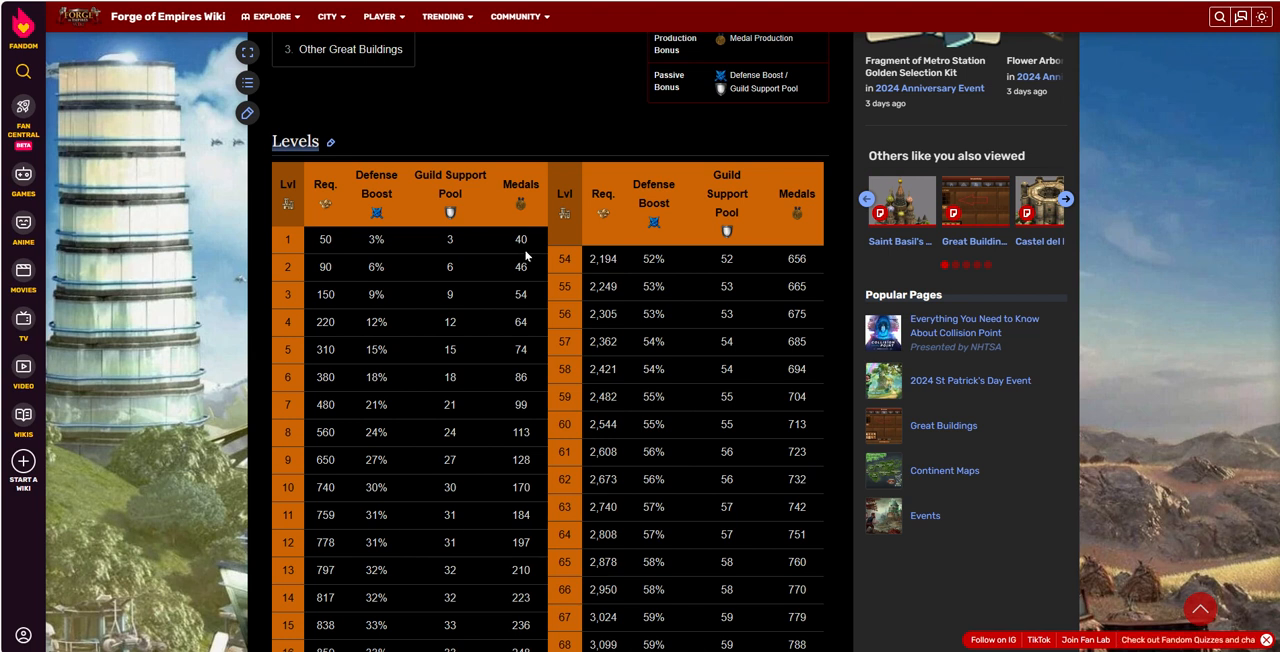
{"action": "mouse_move", "coordinate": [521, 255]}
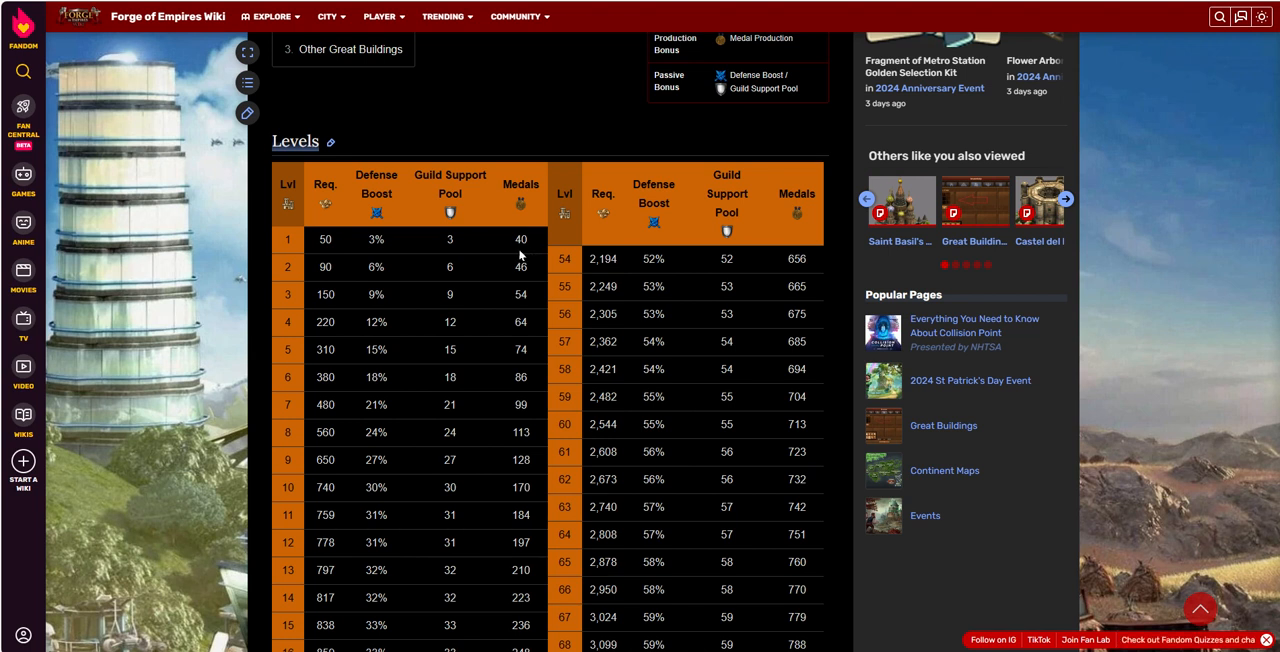
{"action": "mouse_move", "coordinate": [532, 283]}
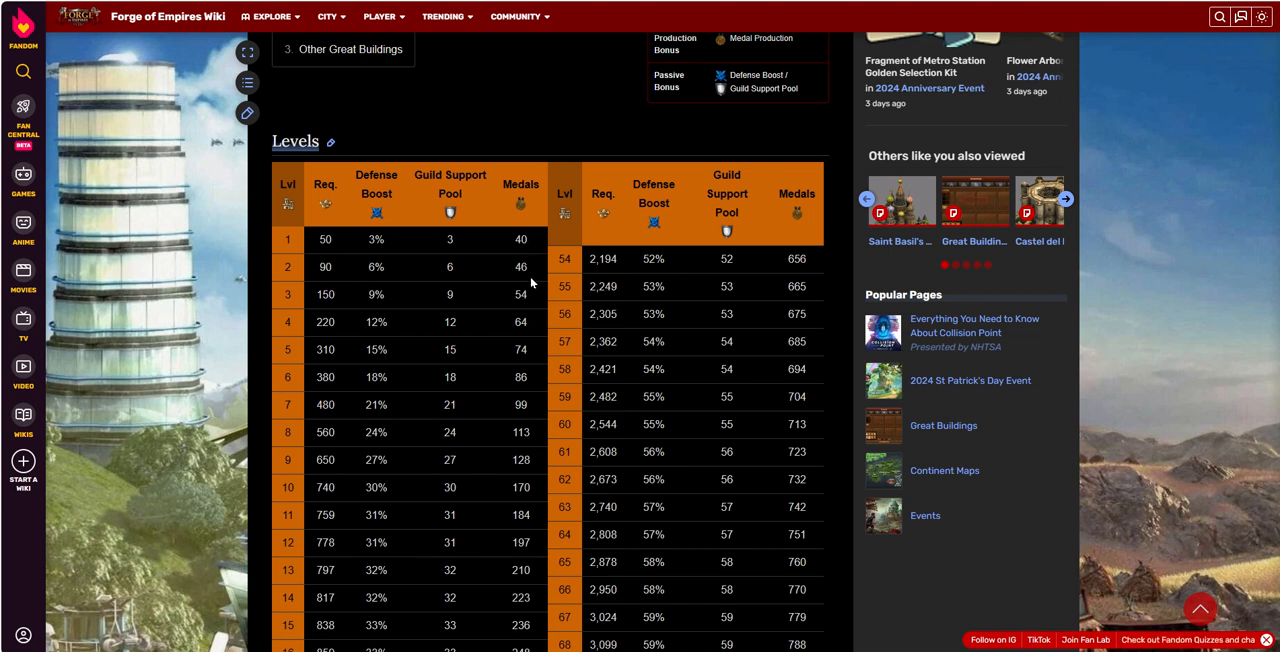
{"action": "mouse_move", "coordinate": [522, 295]}
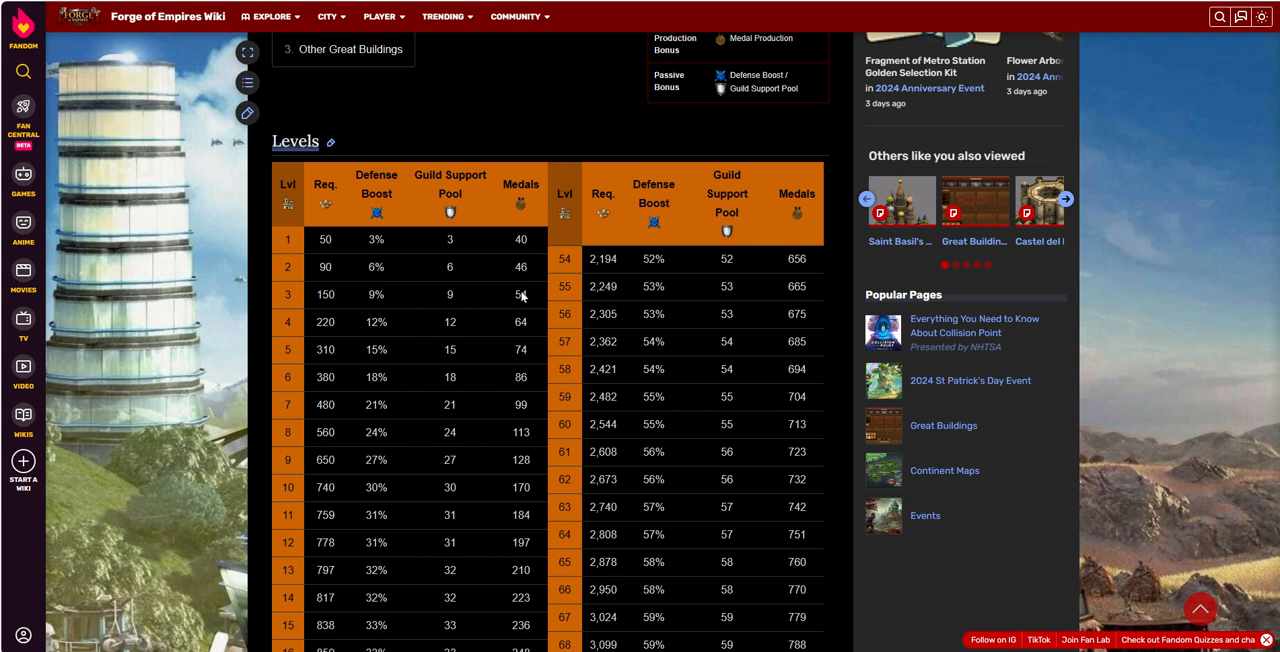
{"action": "mouse_move", "coordinate": [532, 372]}
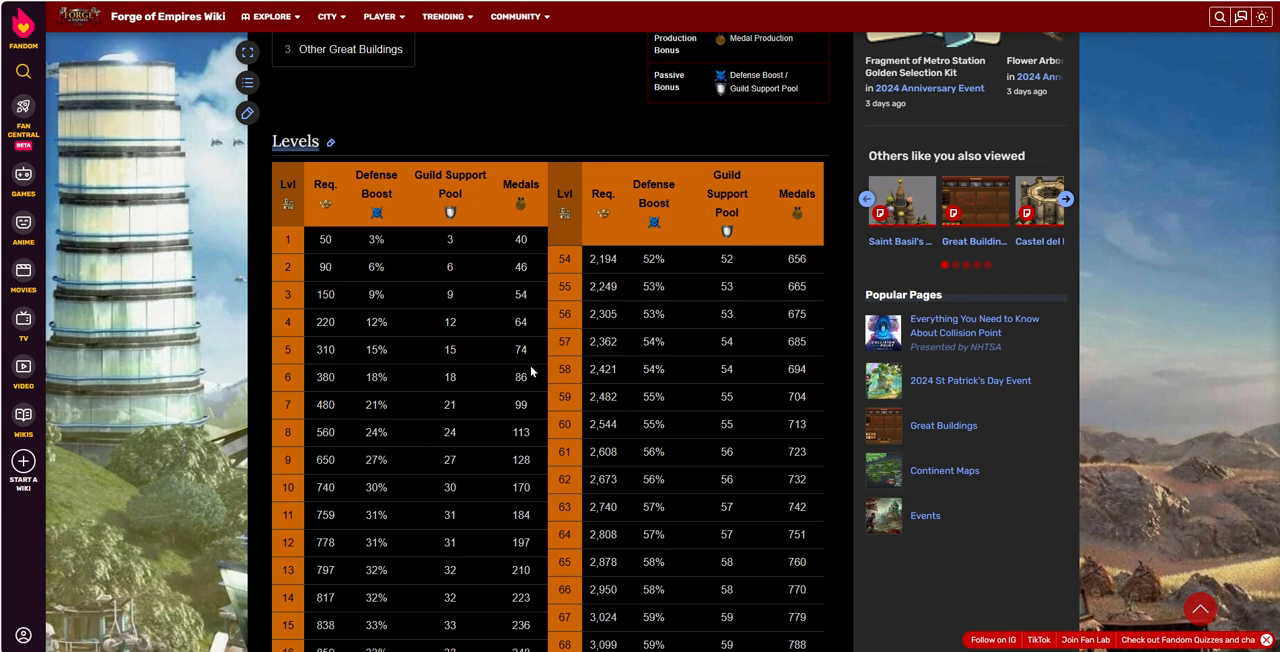
{"action": "mouse_move", "coordinate": [326, 494]}
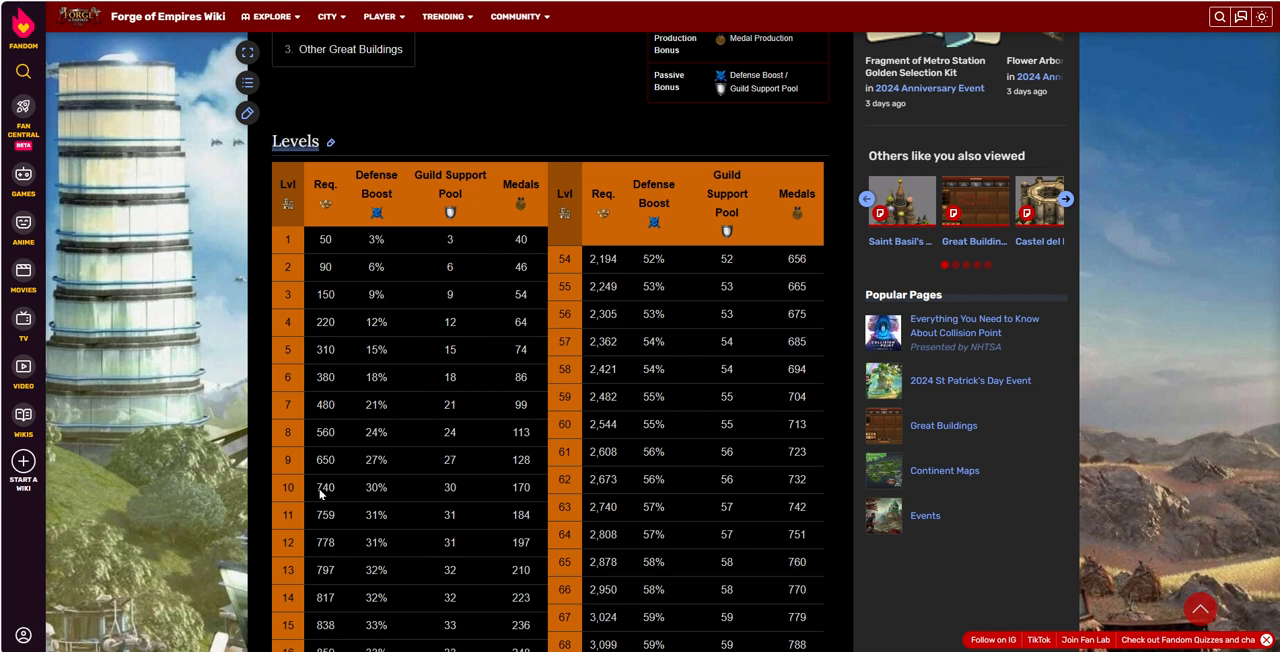
{"action": "mouse_move", "coordinate": [326, 499]}
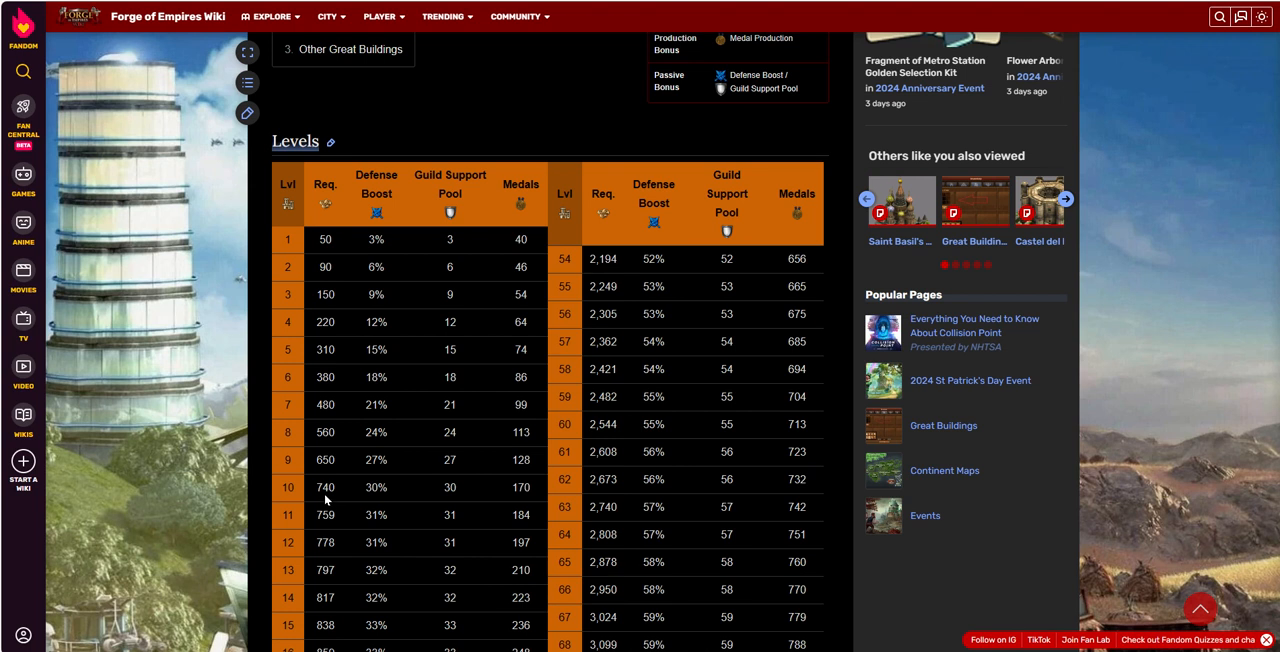
{"action": "mouse_move", "coordinate": [333, 497]}
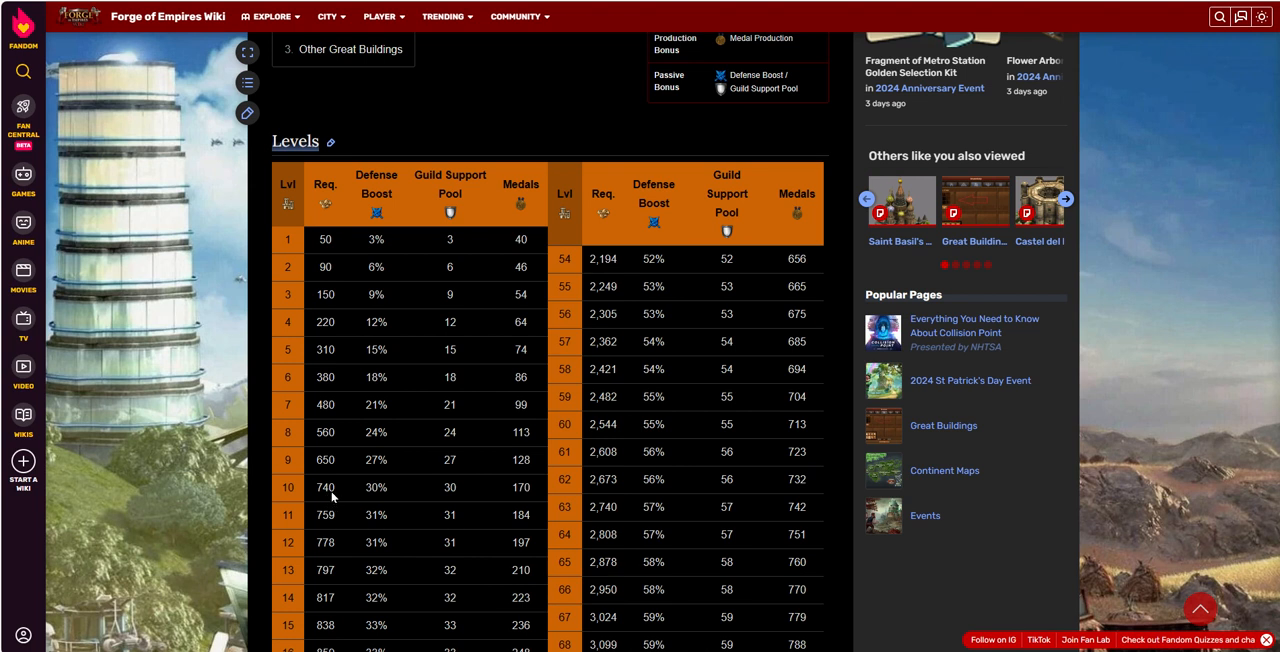
{"action": "mouse_move", "coordinate": [369, 462]}
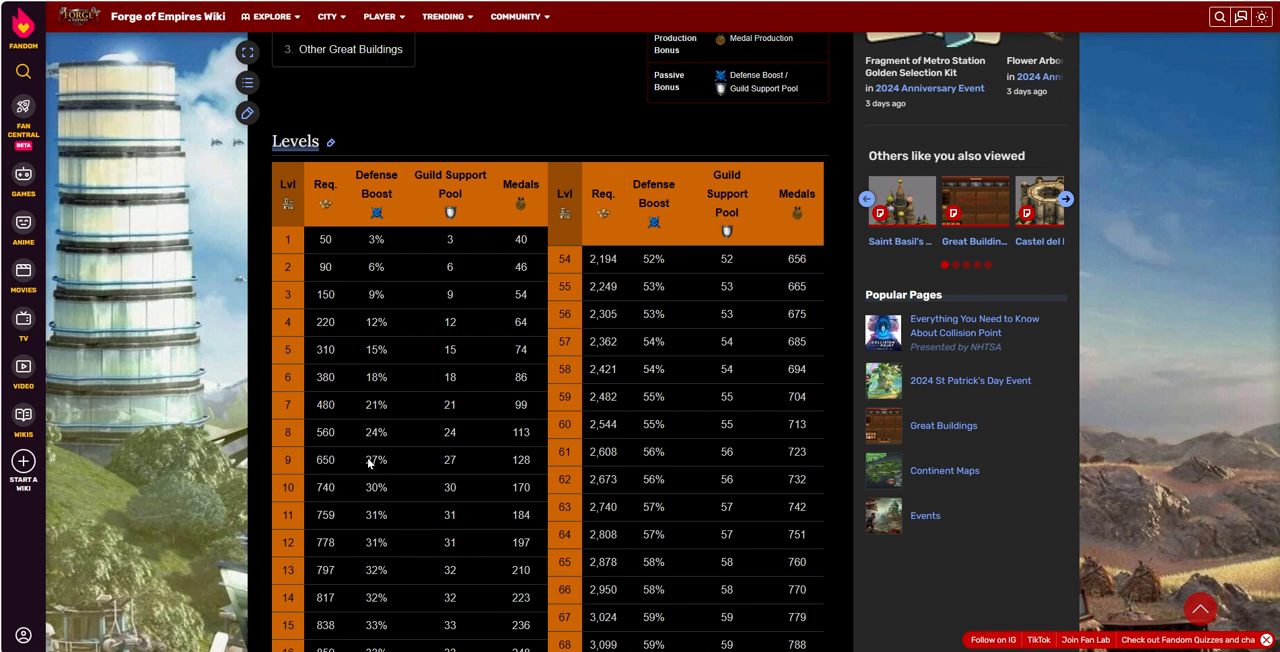
{"action": "mouse_move", "coordinate": [620, 506]}
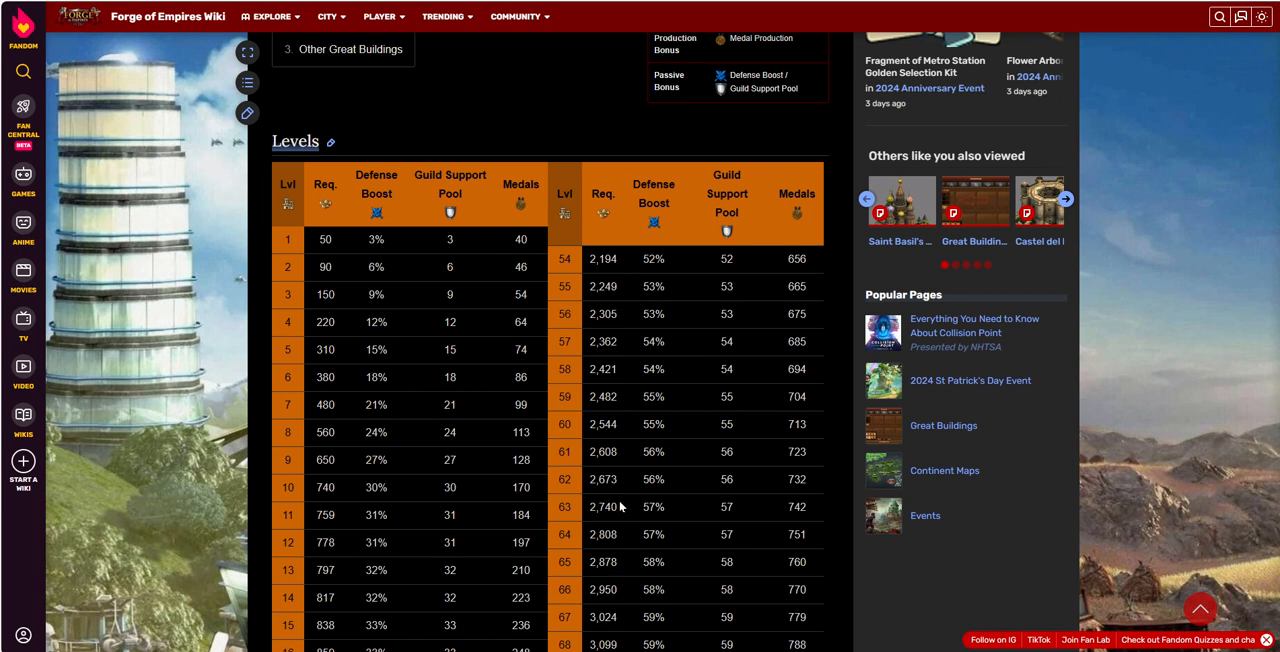
{"action": "mouse_move", "coordinate": [524, 492]}
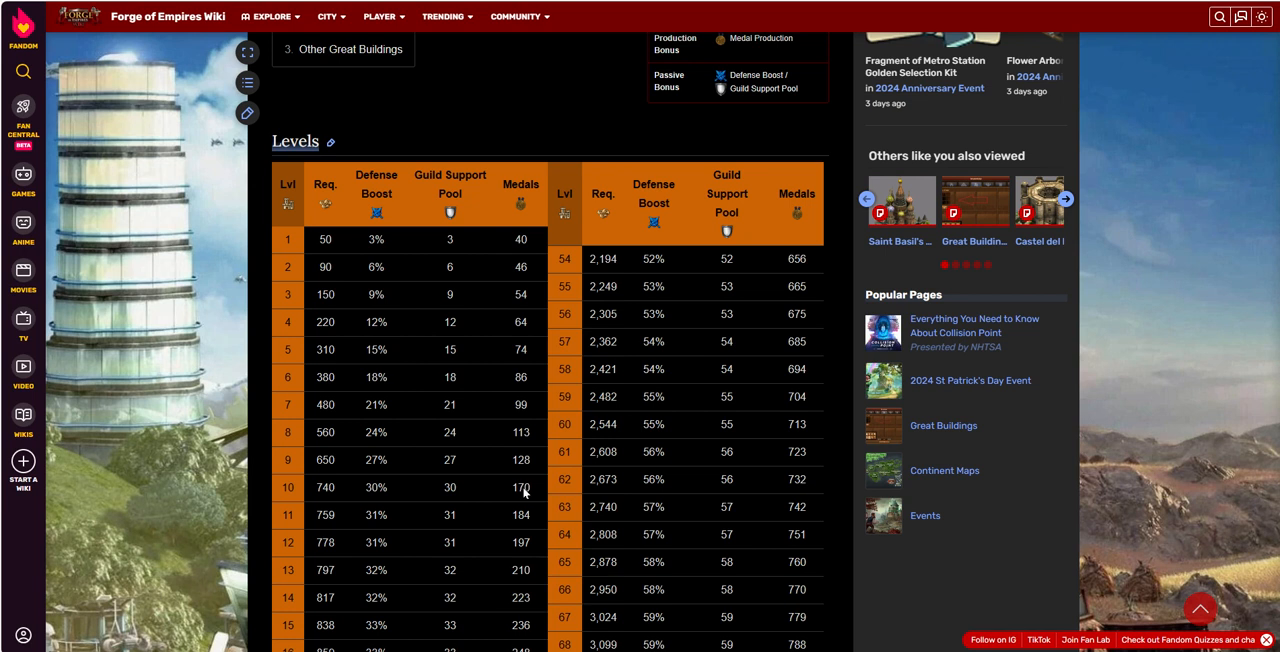
{"action": "mouse_move", "coordinate": [515, 516]}
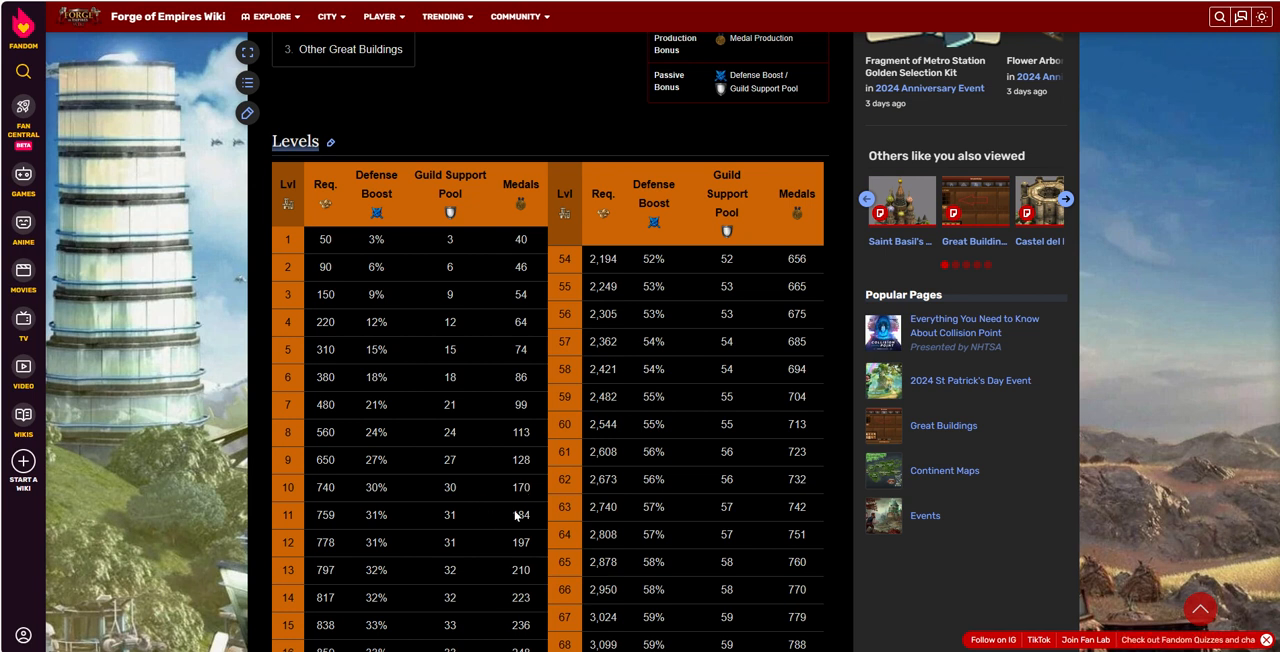
{"action": "scroll", "scroll_direction": "up", "scroll_amount": 3}
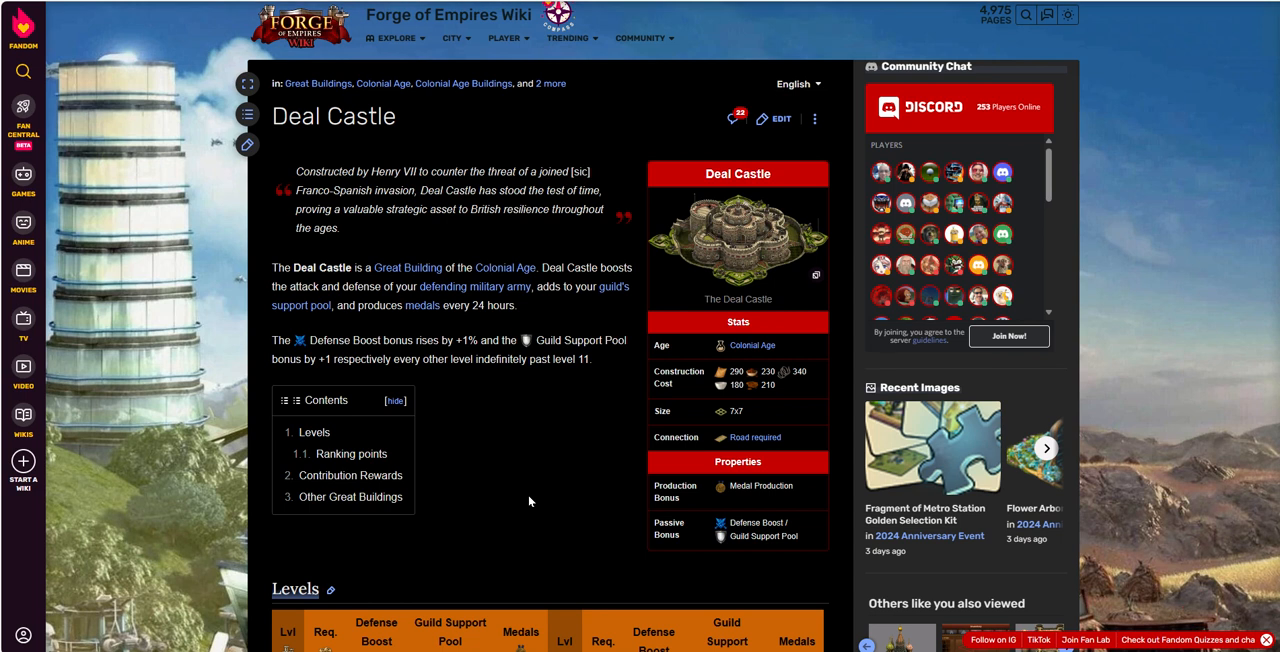
{"action": "mouse_move", "coordinate": [601, 362]}
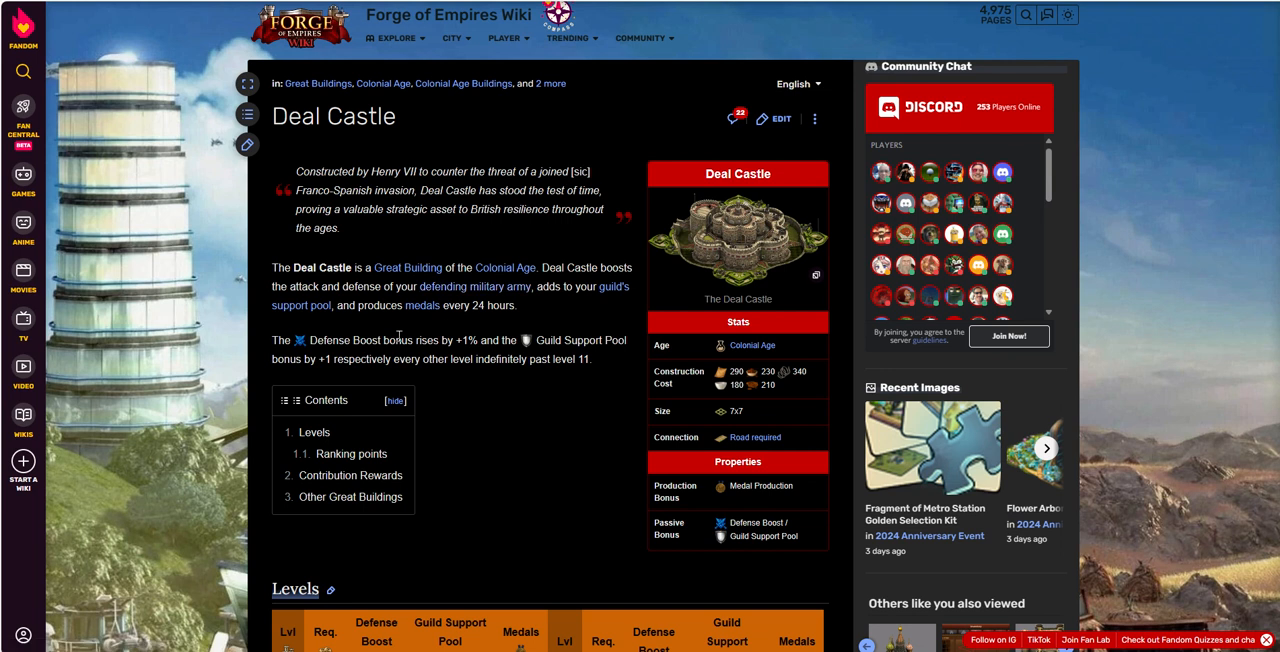
{"action": "mouse_move", "coordinate": [178, 347]}
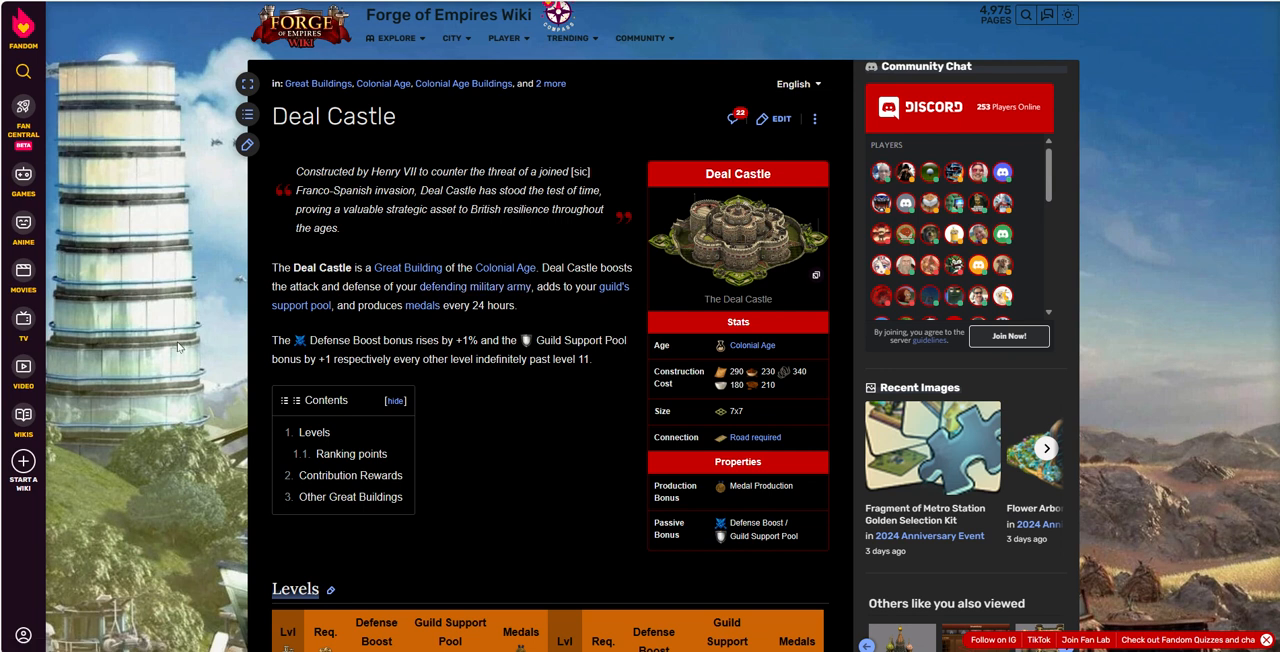